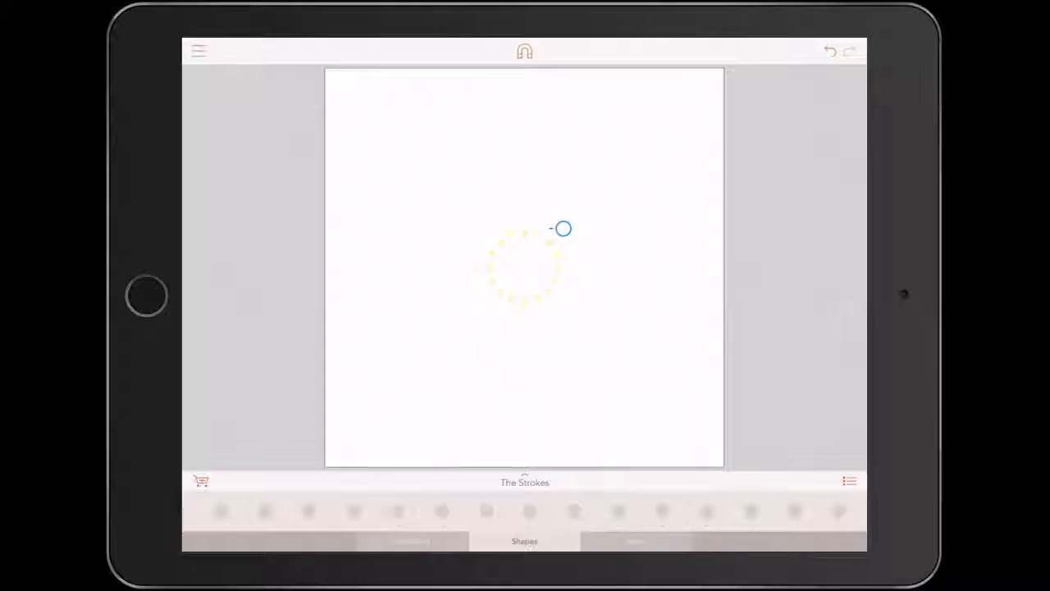
# Colour the dotted circle orange, enlarge the ring, and add an arc from The Strokes.
pyautogui.click(525, 267)
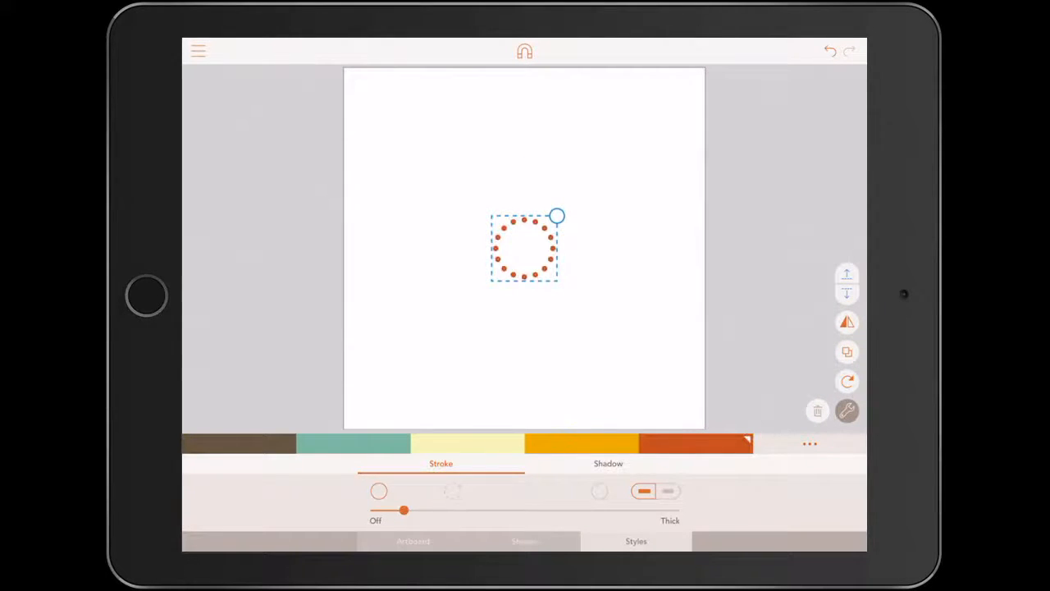
pyautogui.moveTo(558, 216); pyautogui.dragTo(638, 128)
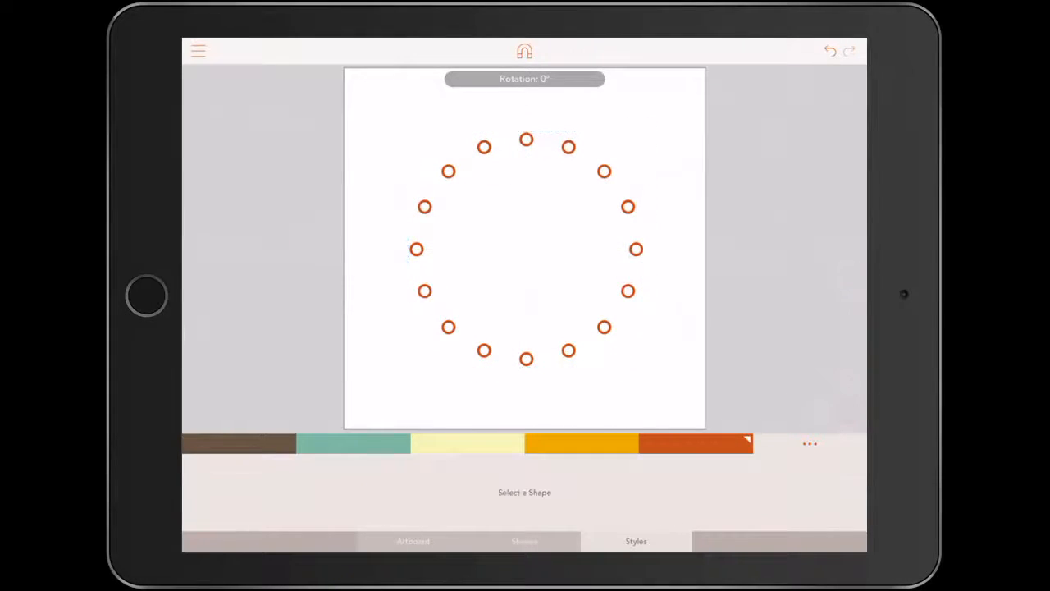
pyautogui.click(524, 541)
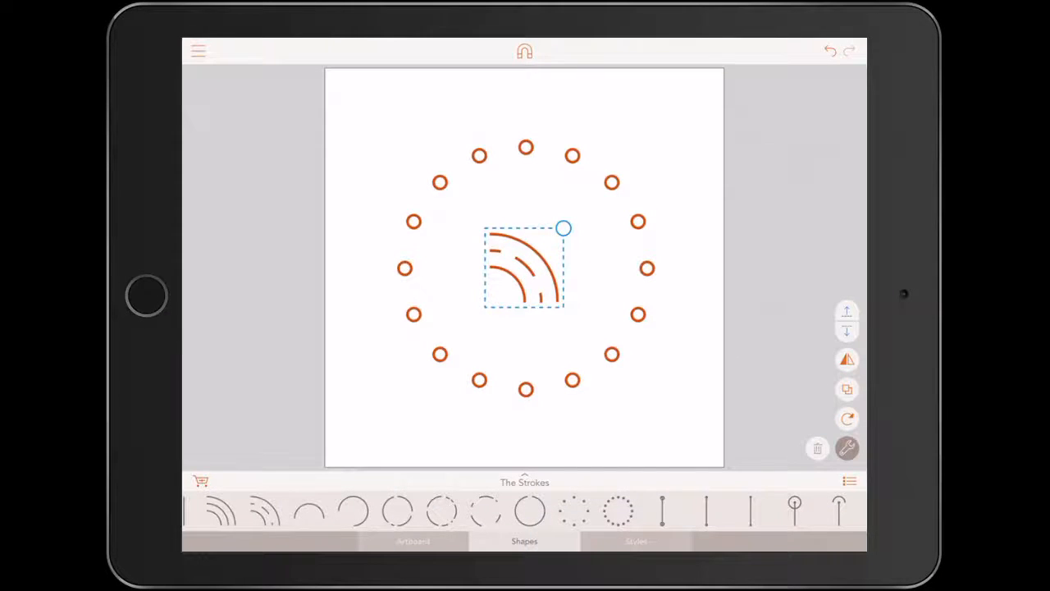
# Make the arc yellow, enlarge it into the top-right corner, and duplicate it.
pyautogui.click(636, 541)
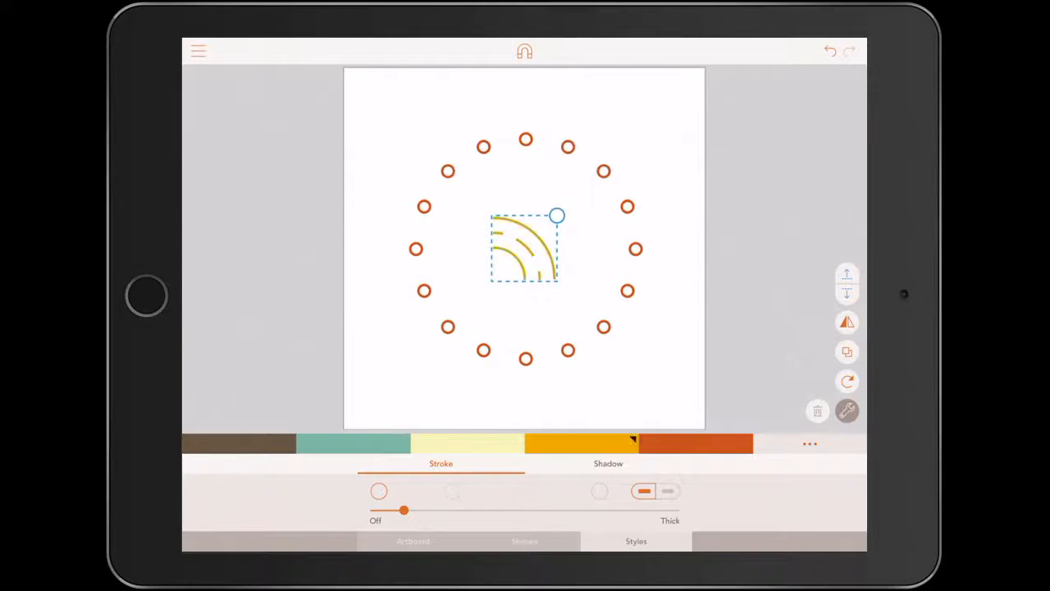
pyautogui.moveTo(558, 216); pyautogui.dragTo(618, 249)
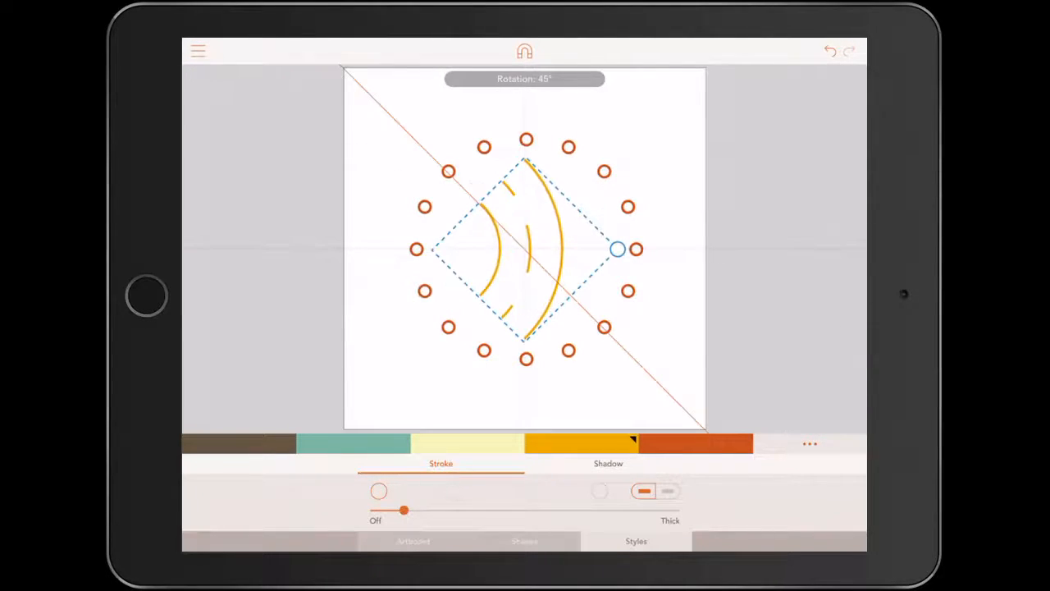
pyautogui.moveTo(617, 248); pyautogui.dragTo(592, 198)
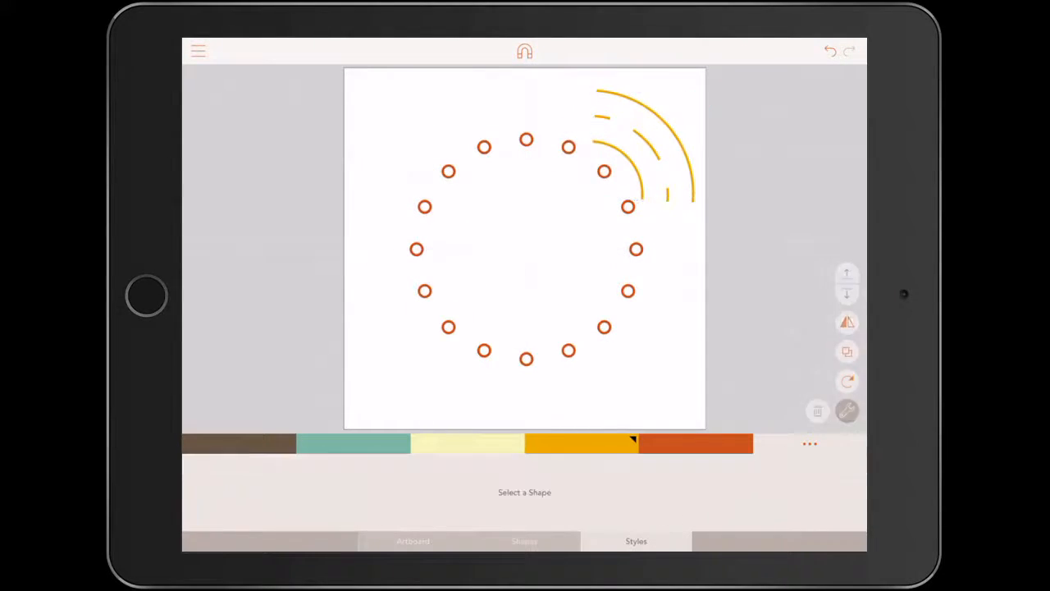
pyautogui.click(644, 147)
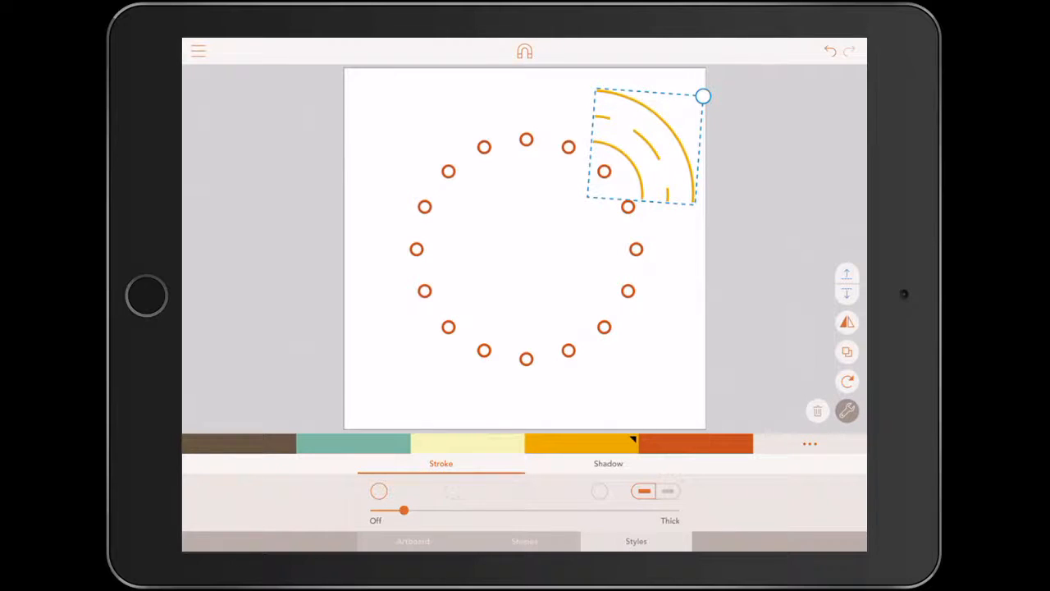
pyautogui.click(847, 351)
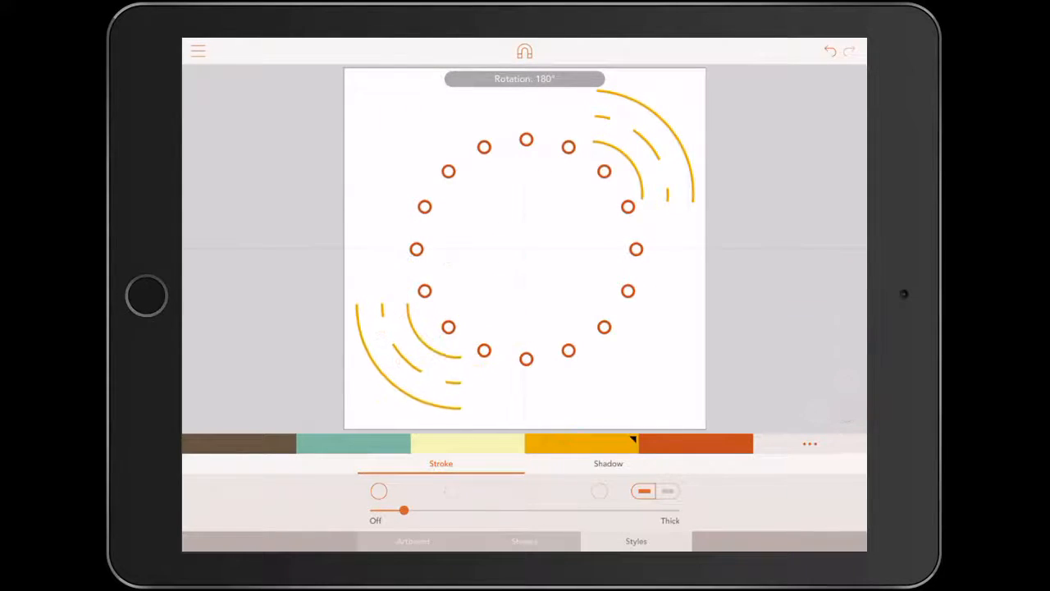
# Duplicate the bottom-left arc into another corner and straighten the top-right arc.
pyautogui.click(410, 369)
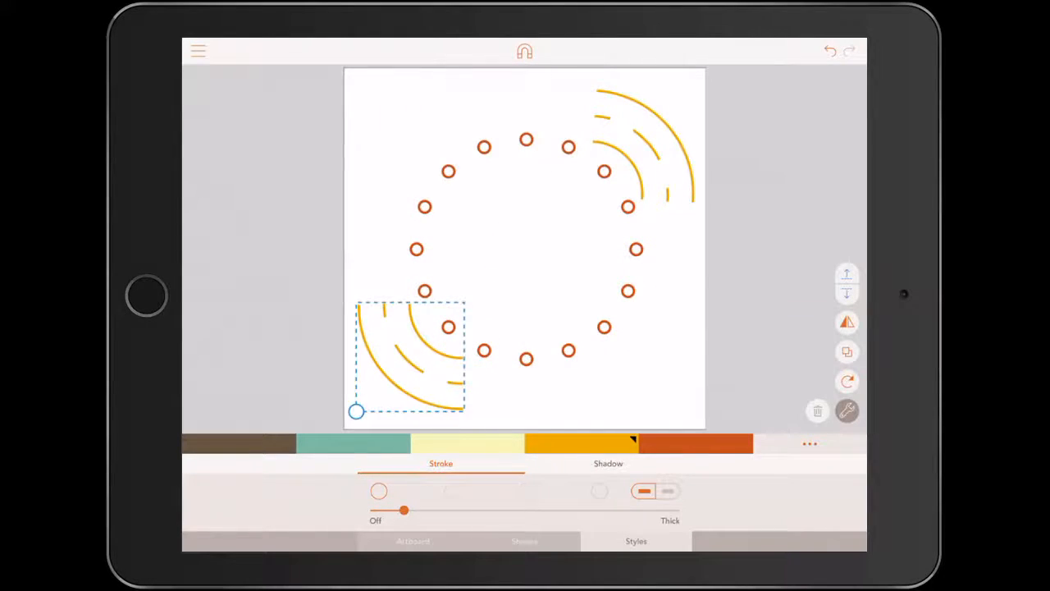
pyautogui.click(847, 351)
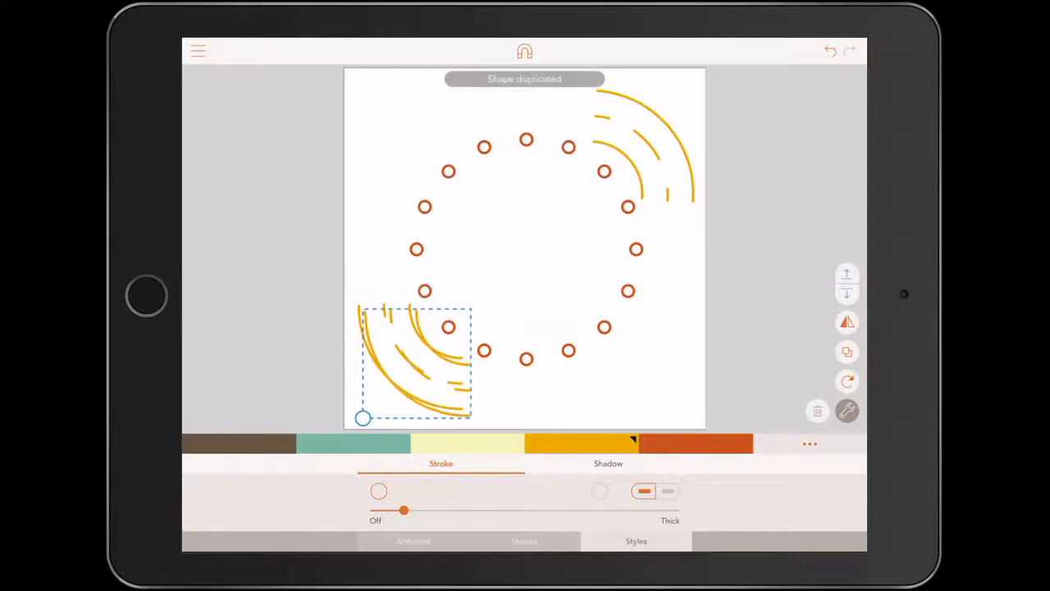
pyautogui.moveTo(412, 365); pyautogui.dragTo(591, 359)
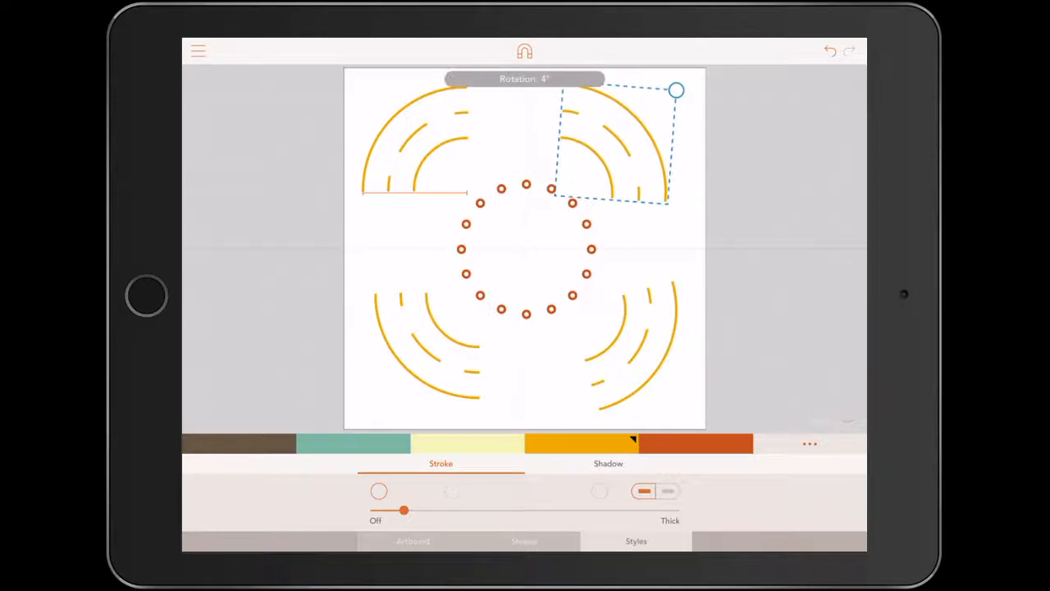
pyautogui.moveTo(676, 90); pyautogui.dragTo(687, 93)
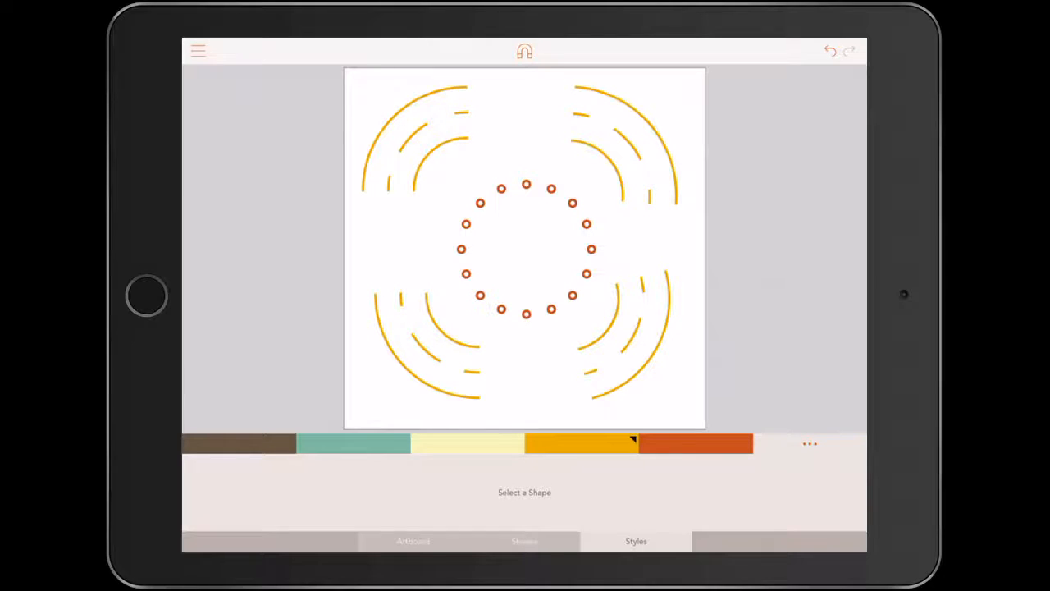
# Export the sun icon as a PNG from the main menu.
pyautogui.click(198, 51)
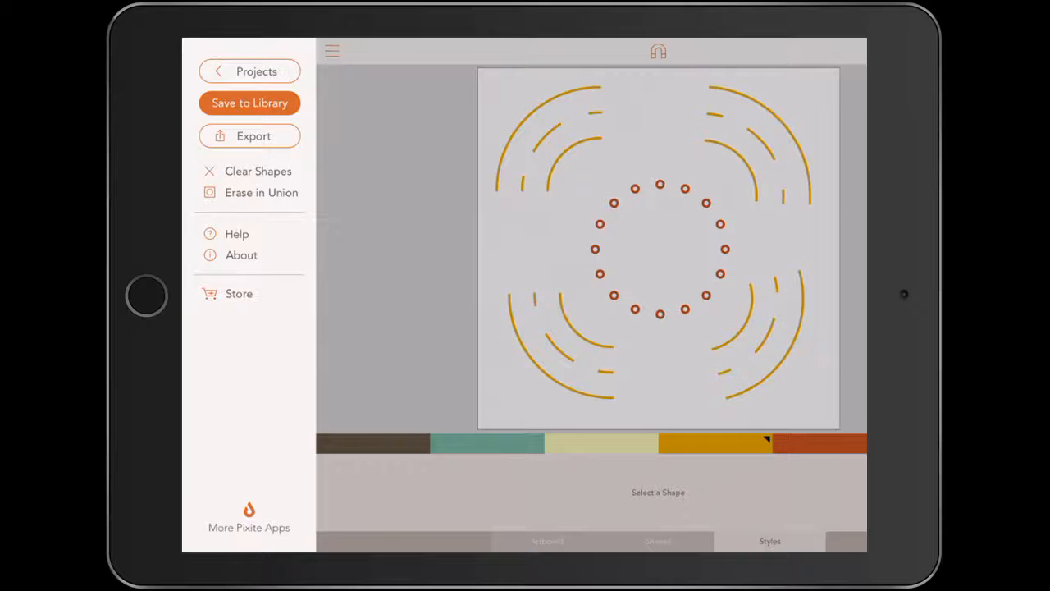
pyautogui.click(250, 135)
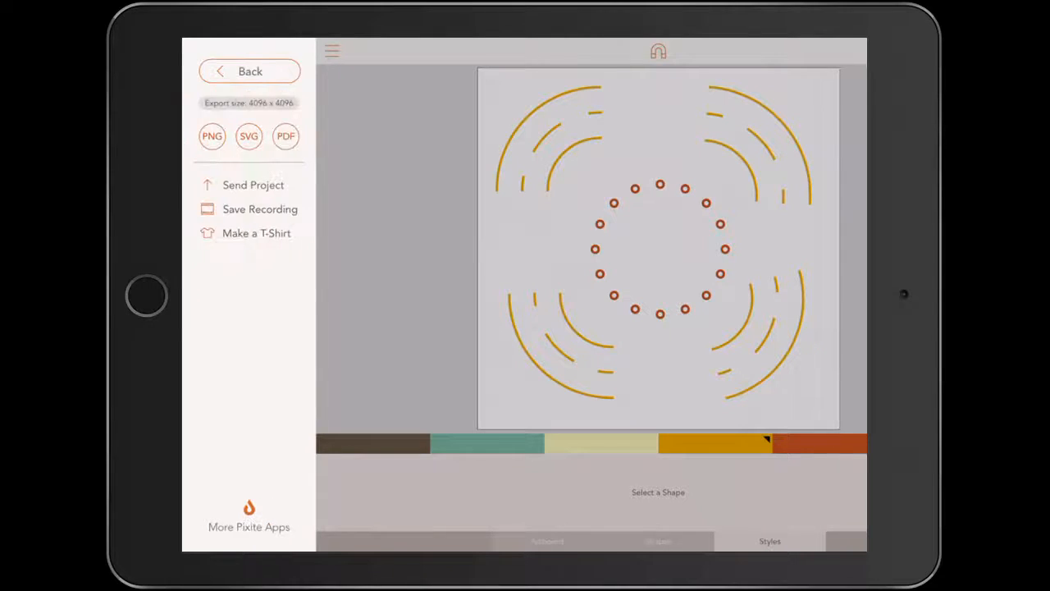
pyautogui.click(212, 136)
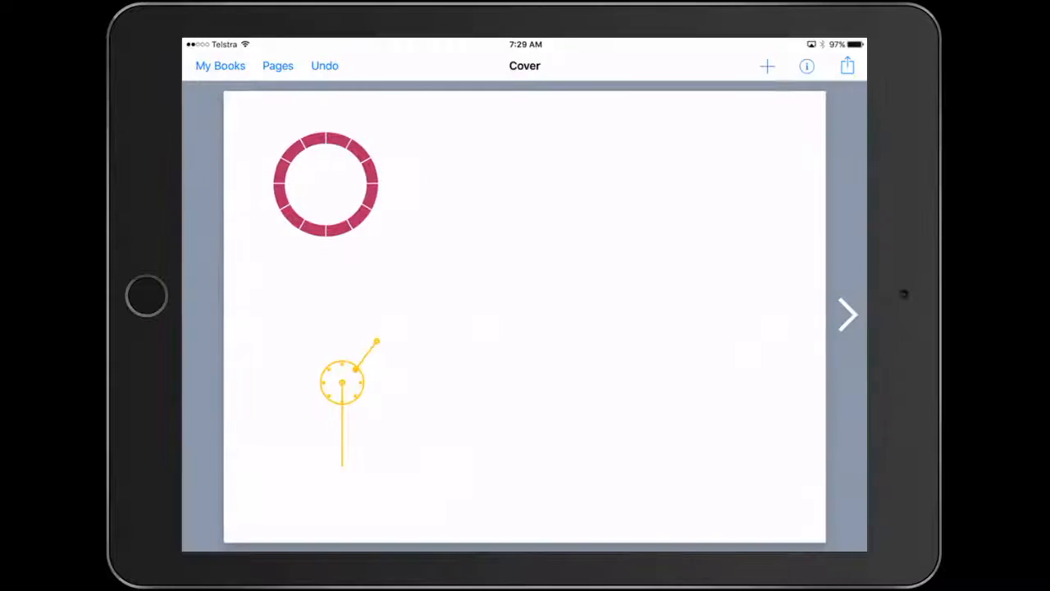
# Insert the exported sun PNG from Photos onto the Book Creator cover.
pyautogui.click(767, 66)
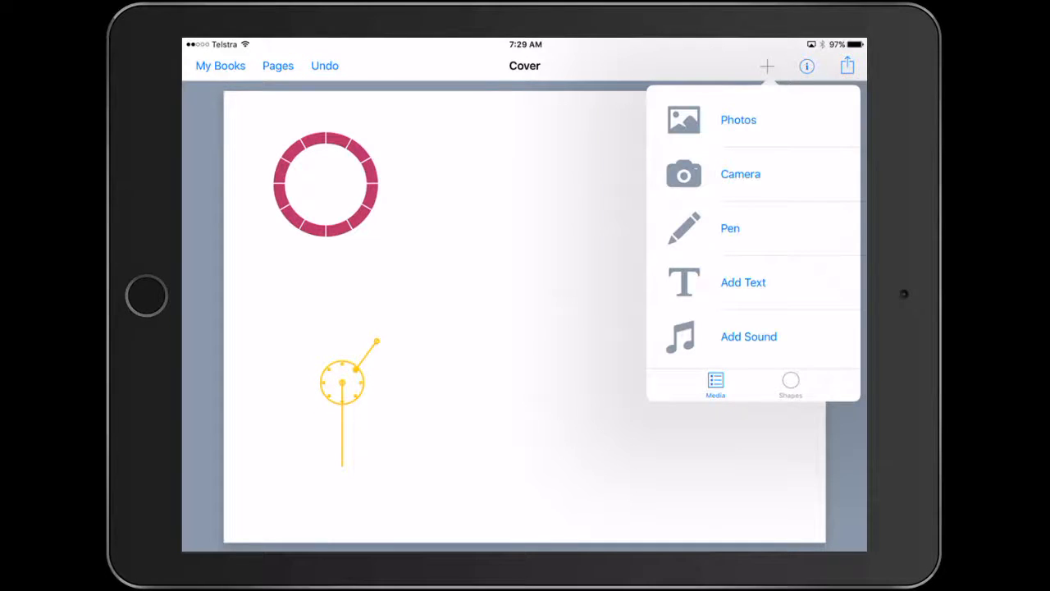
pyautogui.click(737, 119)
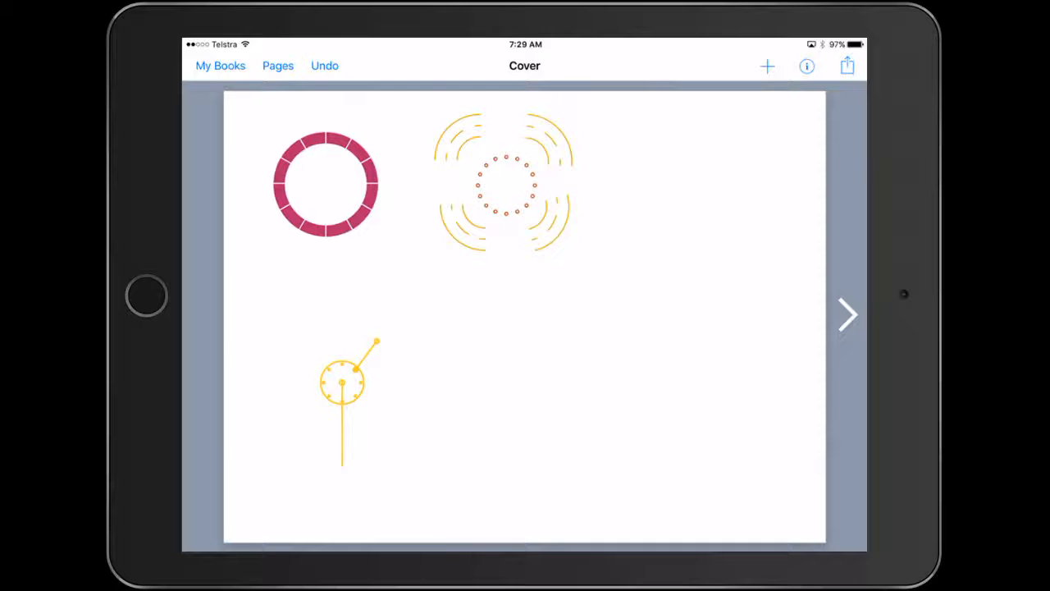
pyautogui.click(341, 383)
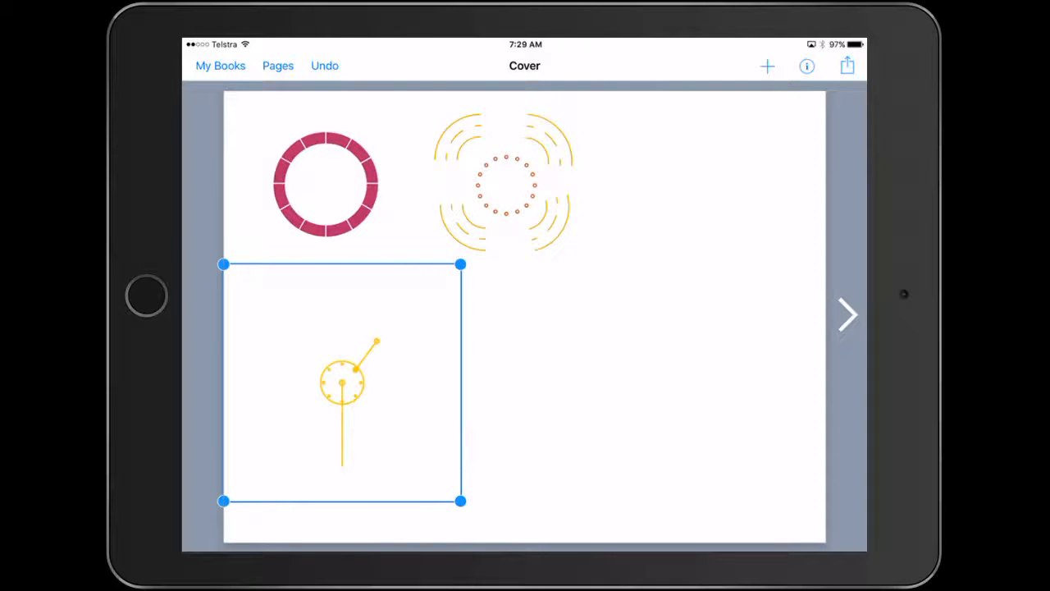